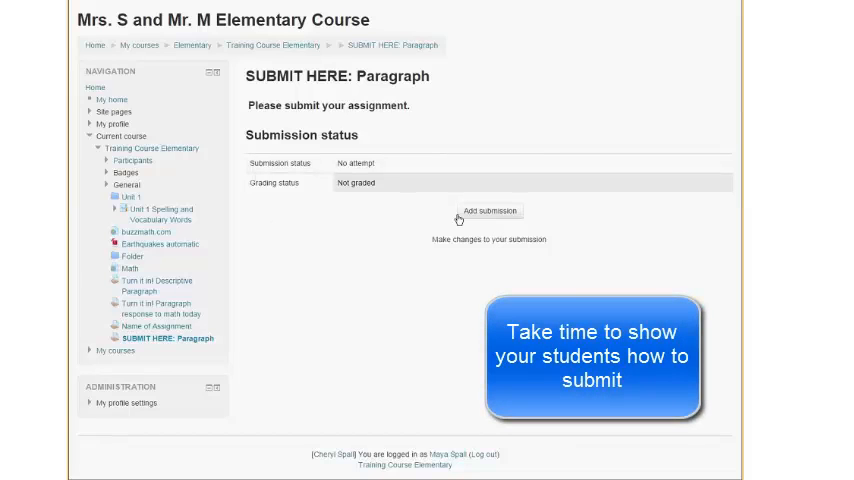
mouse_move(532, 212)
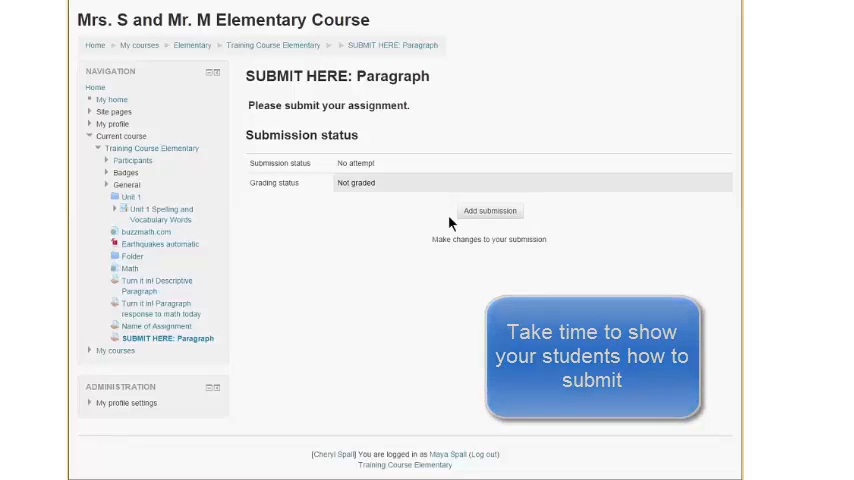
Start a submission for the SUBMIT HERE: Paragraph assignment.
click(488, 210)
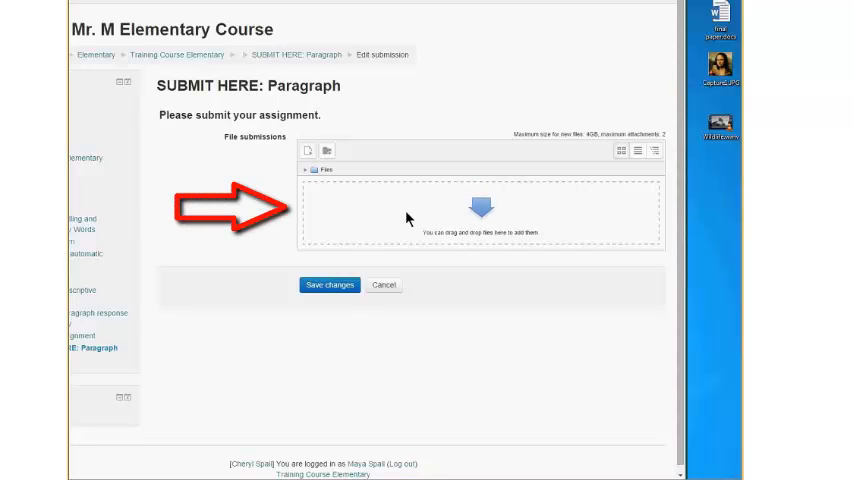
Bring up the File picker, then dismiss it without uploading anything.
click(308, 150)
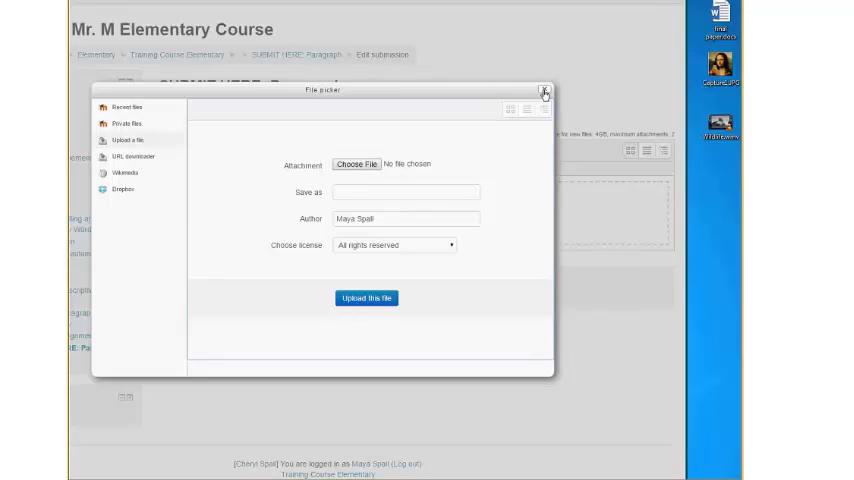
click(544, 92)
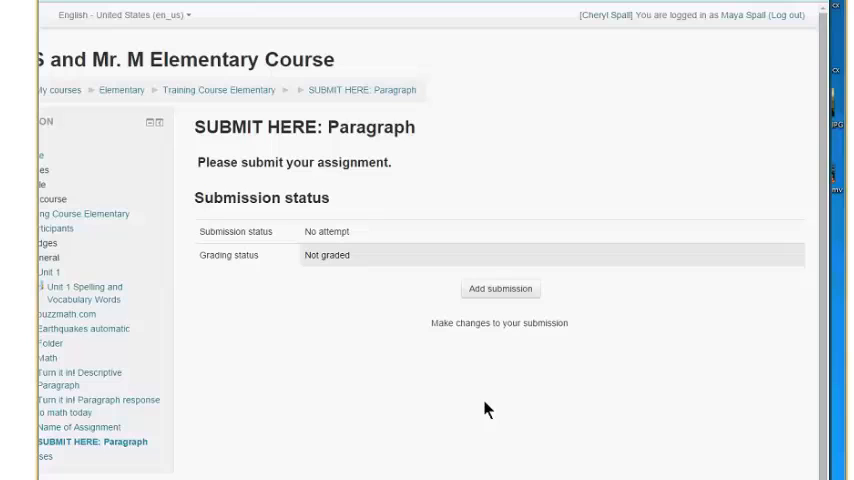
Restart the Paragraph submission and add Wildlife.wmv via the File picker's 'Upload a file' option.
click(500, 288)
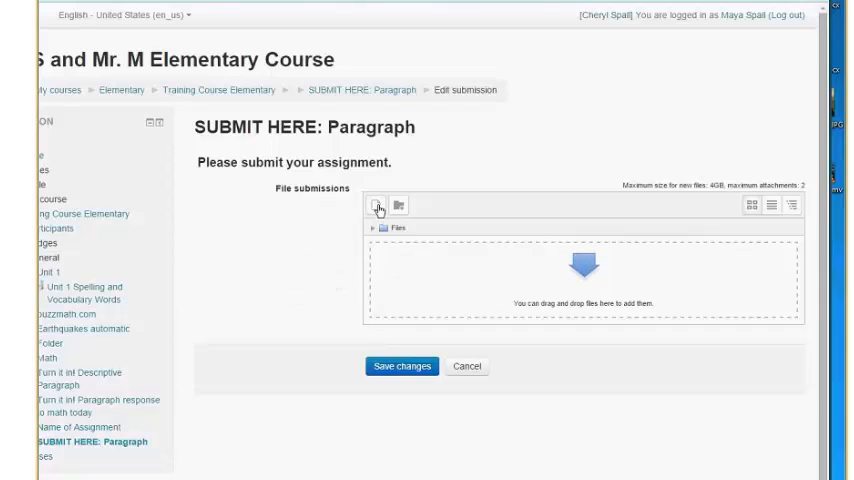
click(378, 204)
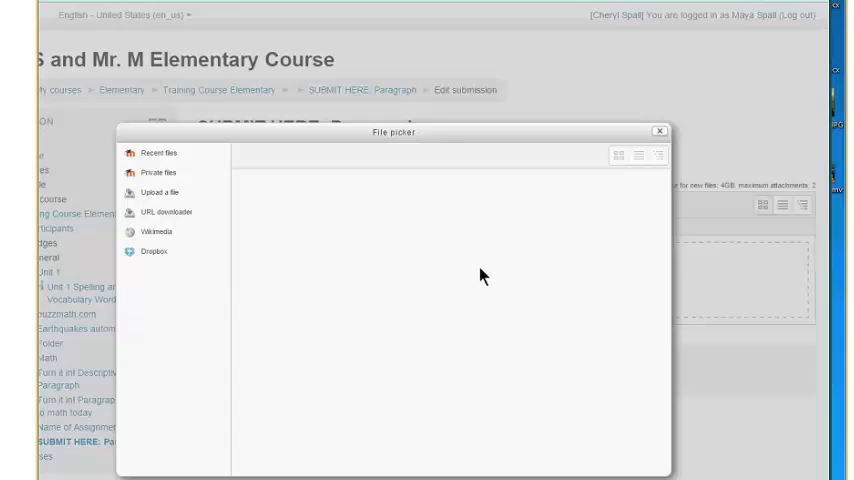
click(162, 192)
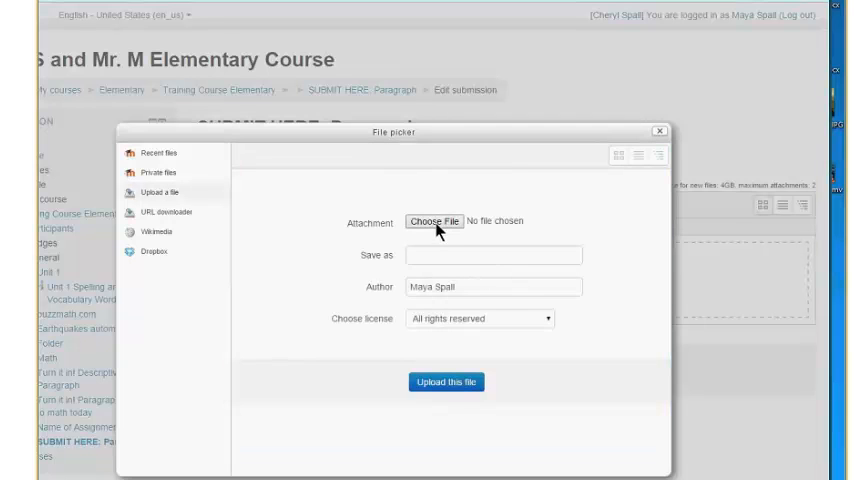
mouse_move(572, 224)
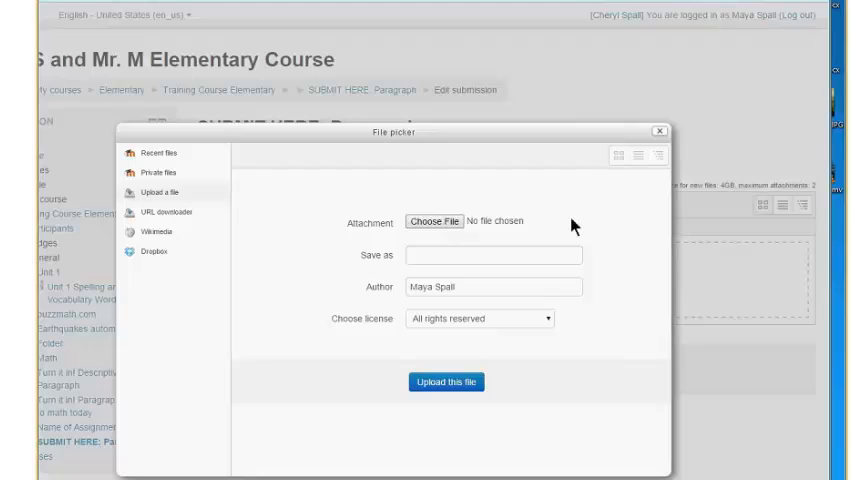
click(434, 220)
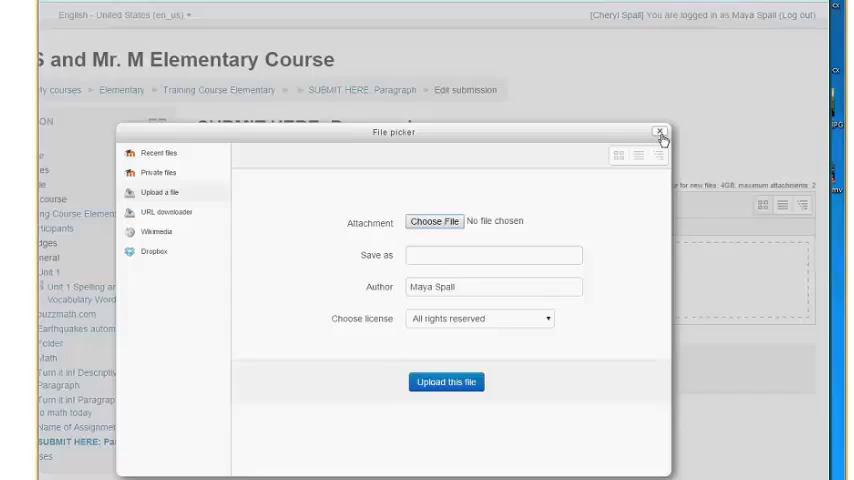
click(660, 132)
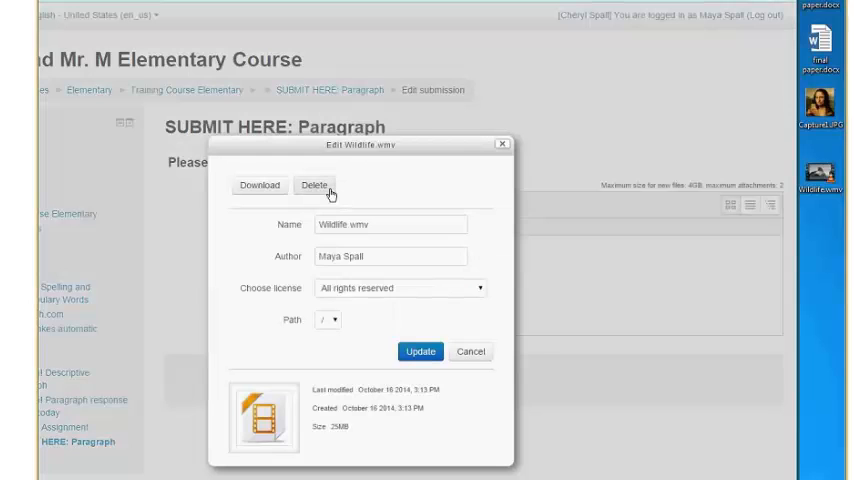
Delete Wildlife.wmv, leaving Capture1.JPG and final paper.docx in the file area.
click(308, 186)
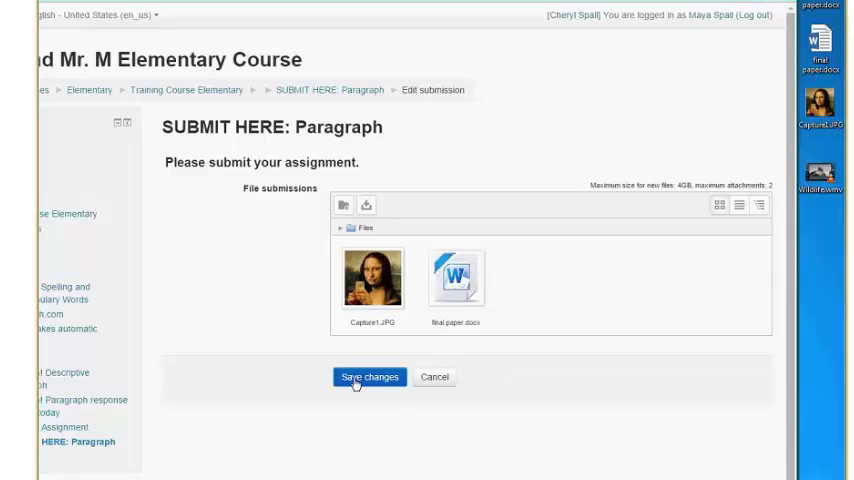
Save changes so Capture1.JPG and final paper.docx are submitted for grading.
click(368, 376)
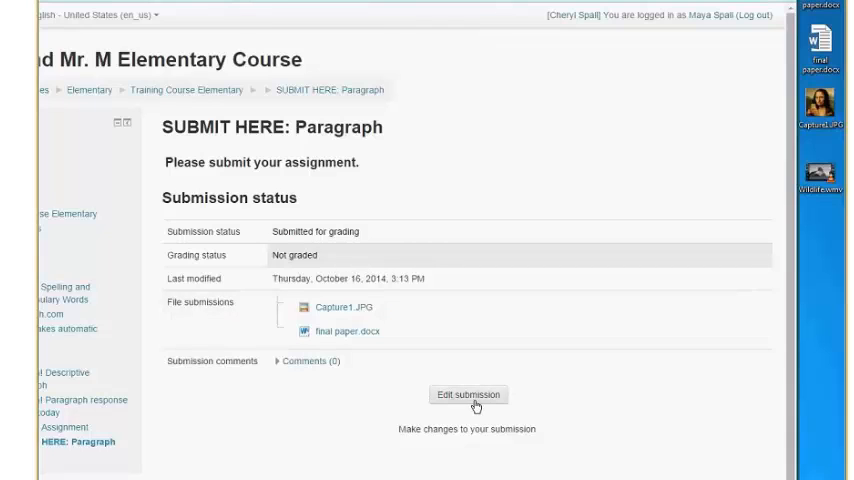
mouse_move(364, 14)
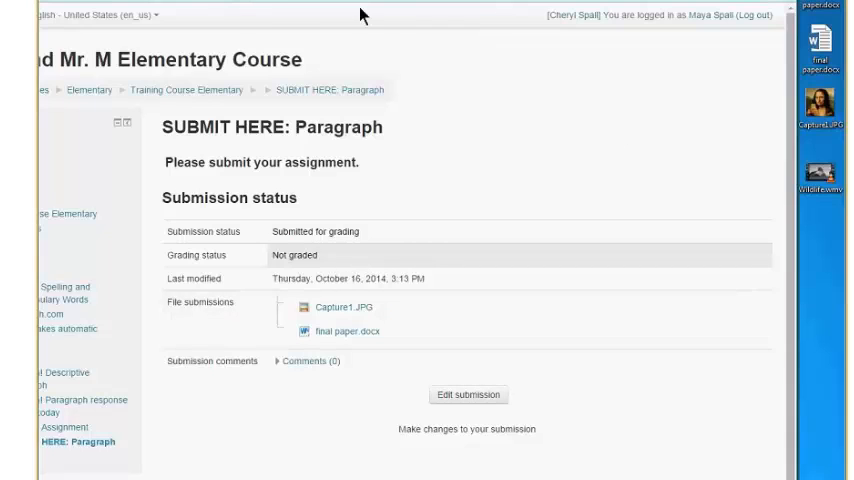
mouse_move(436, 166)
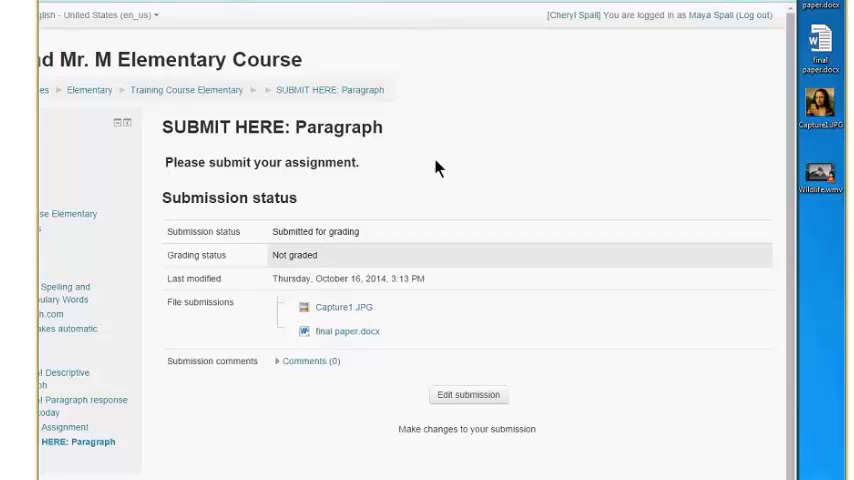
Return to the course page and start a submission for 'Name of Assignment'.
click(186, 88)
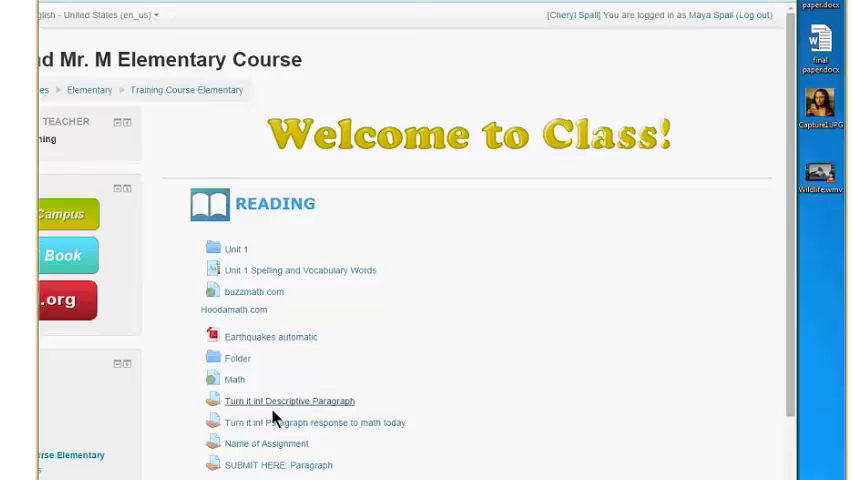
click(266, 444)
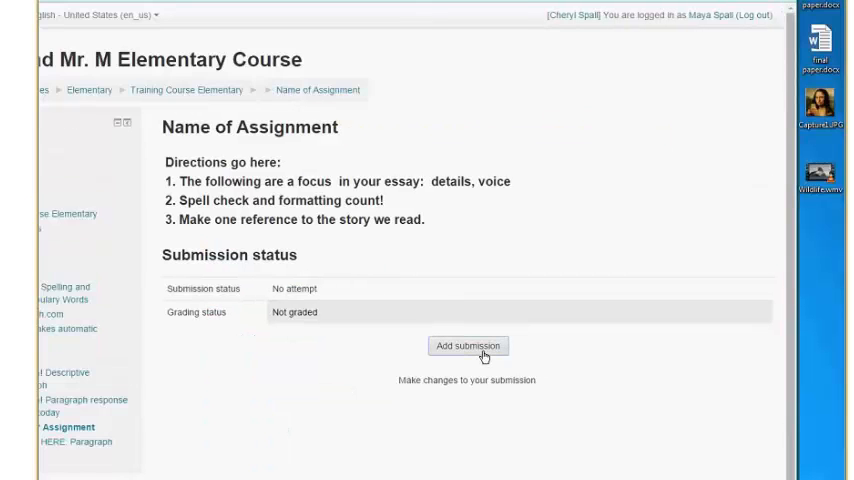
click(468, 344)
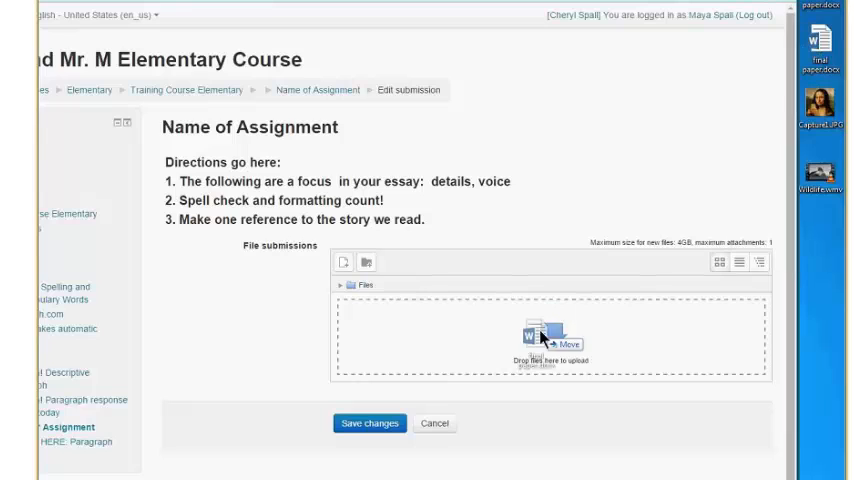